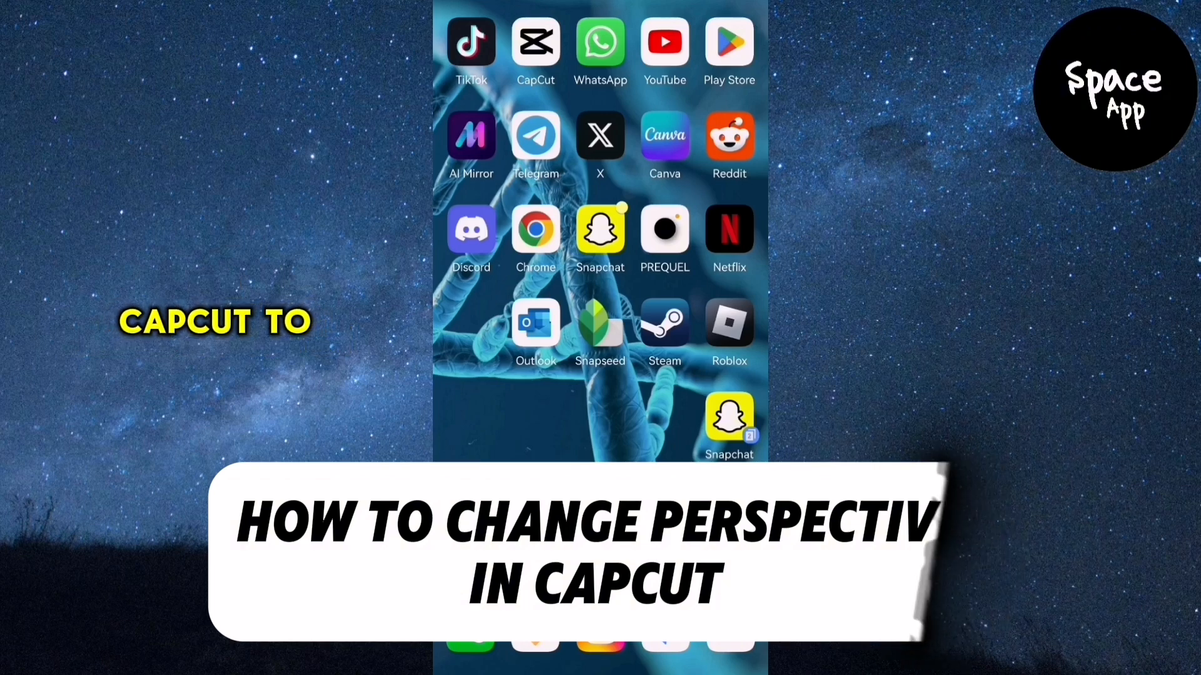
Start a new CapCut project and select the 00:35 curly-haired woman clip.
{"action": "left_click", "coordinate": [535, 42]}
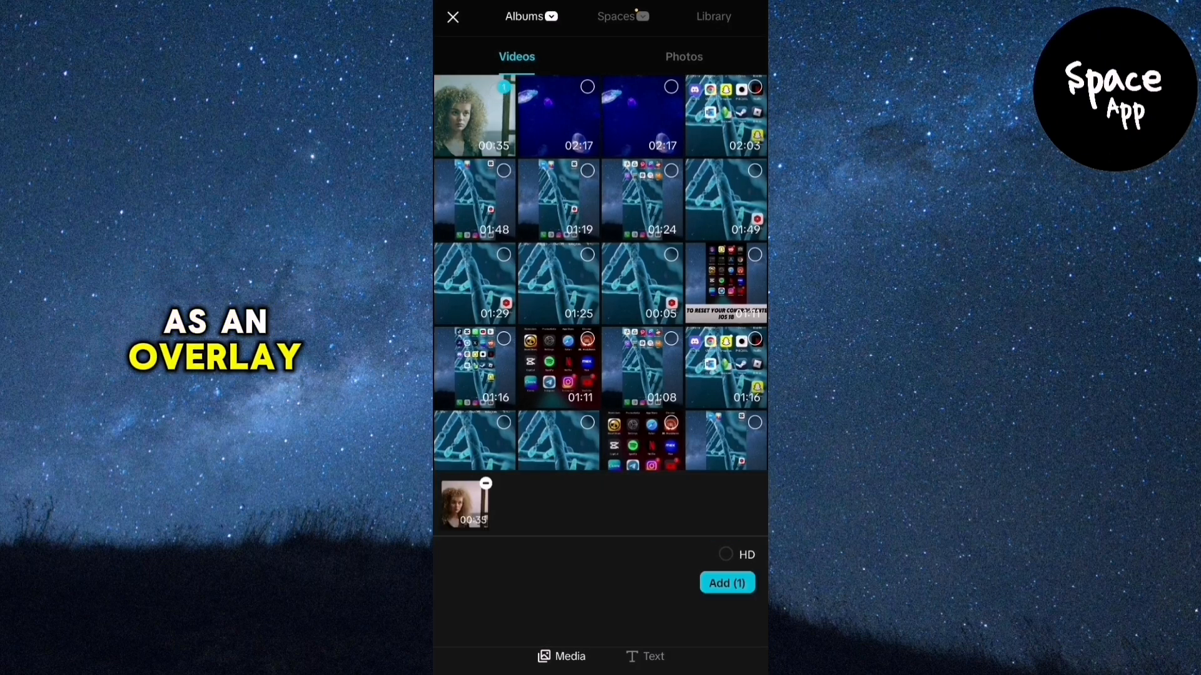
Add the selected clip to the new project's timeline.
{"action": "left_click", "coordinate": [725, 583]}
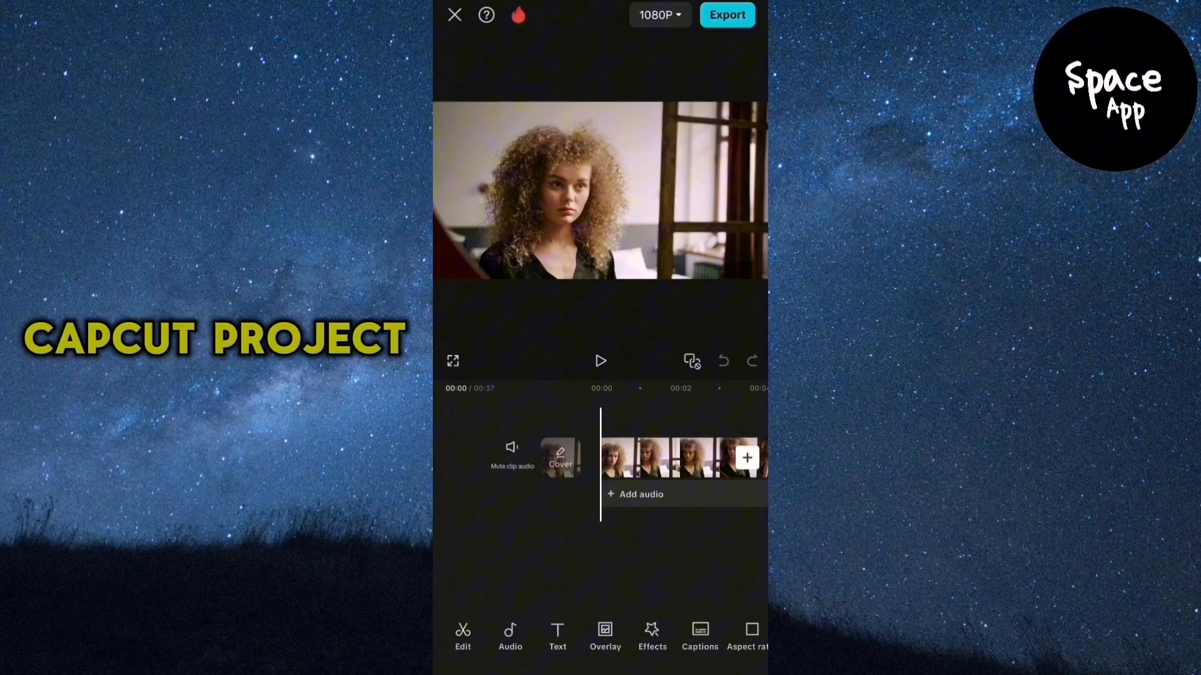
Select the timeline clip and bring up its In animation options.
{"action": "left_click", "coordinate": [651, 458]}
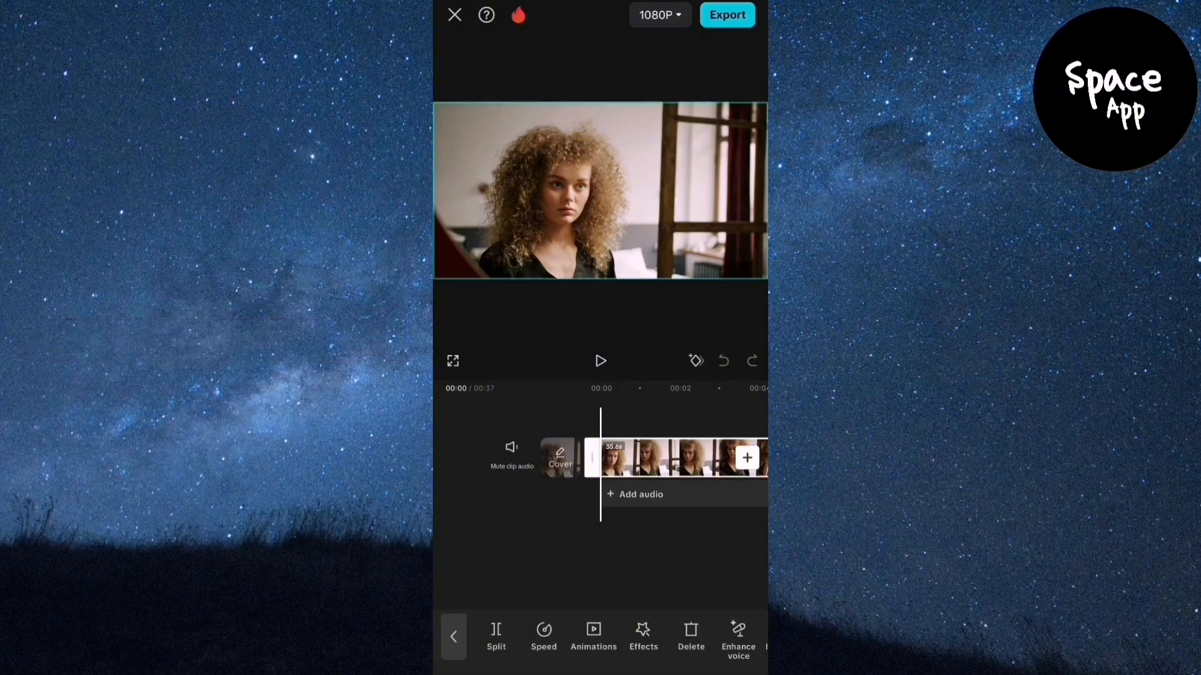
{"action": "left_click", "coordinate": [592, 638]}
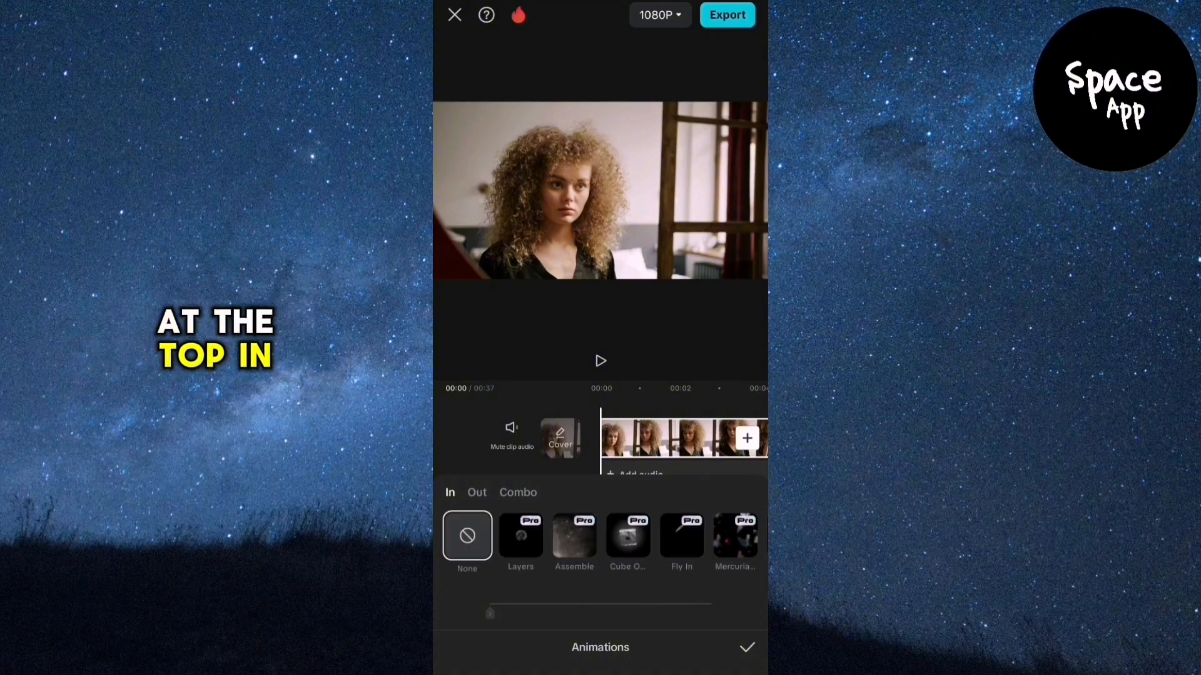
Apply the Combo animation 'Angle 2' to the clip.
{"action": "left_click", "coordinate": [517, 493]}
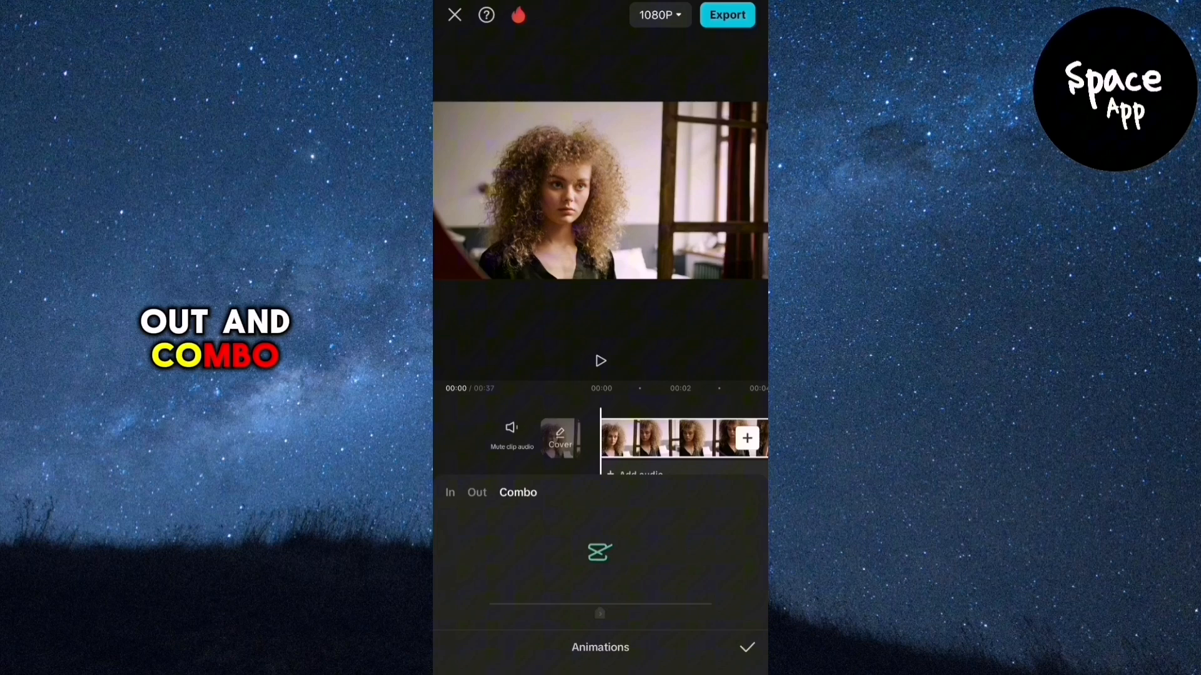
{"action": "left_click", "coordinate": [518, 493]}
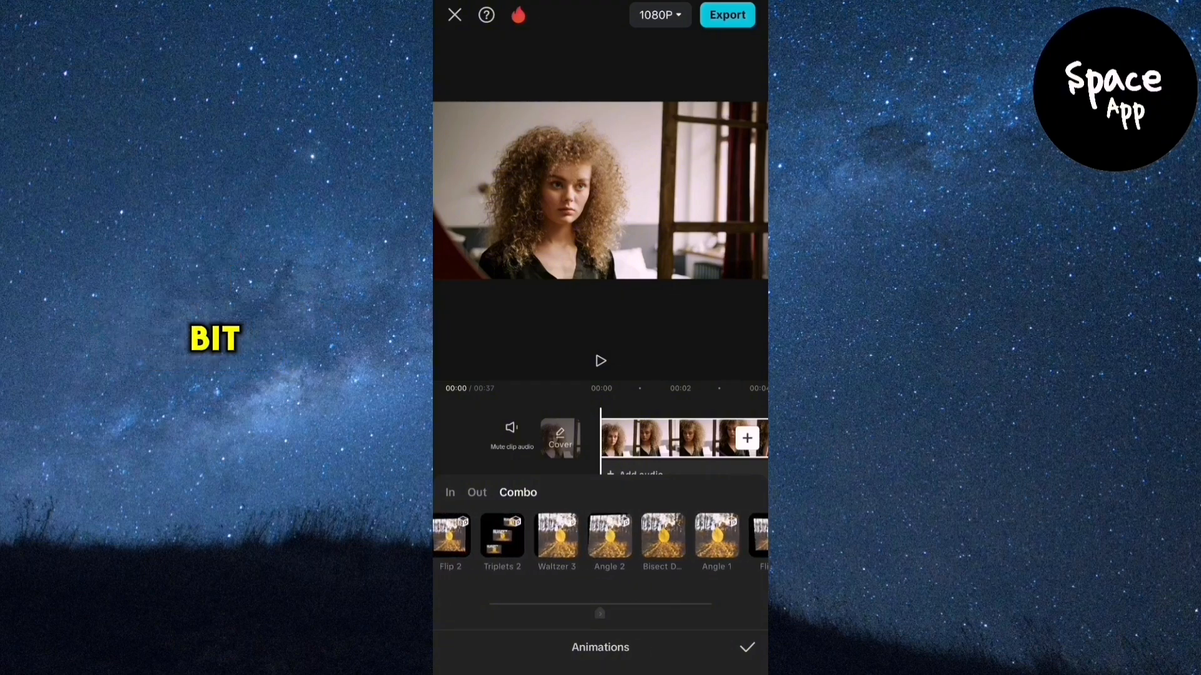
{"action": "left_click", "coordinate": [600, 536]}
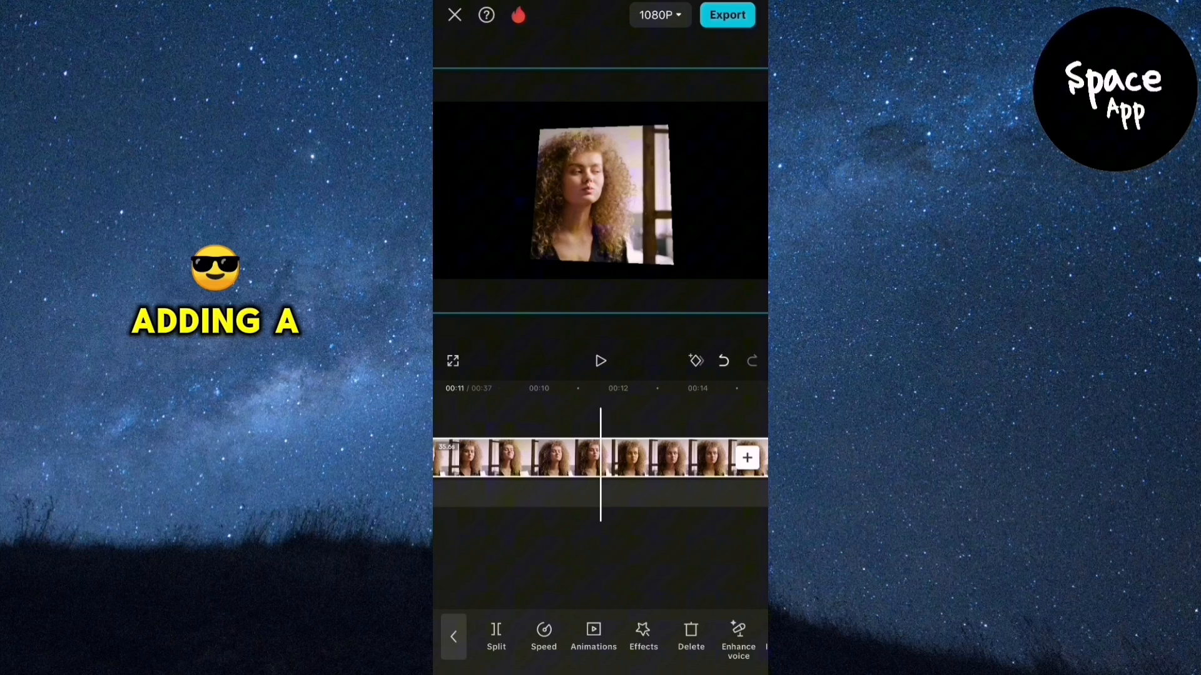
Play the clip to preview the Angle 2 perspective tilt.
{"action": "left_click", "coordinate": [600, 360]}
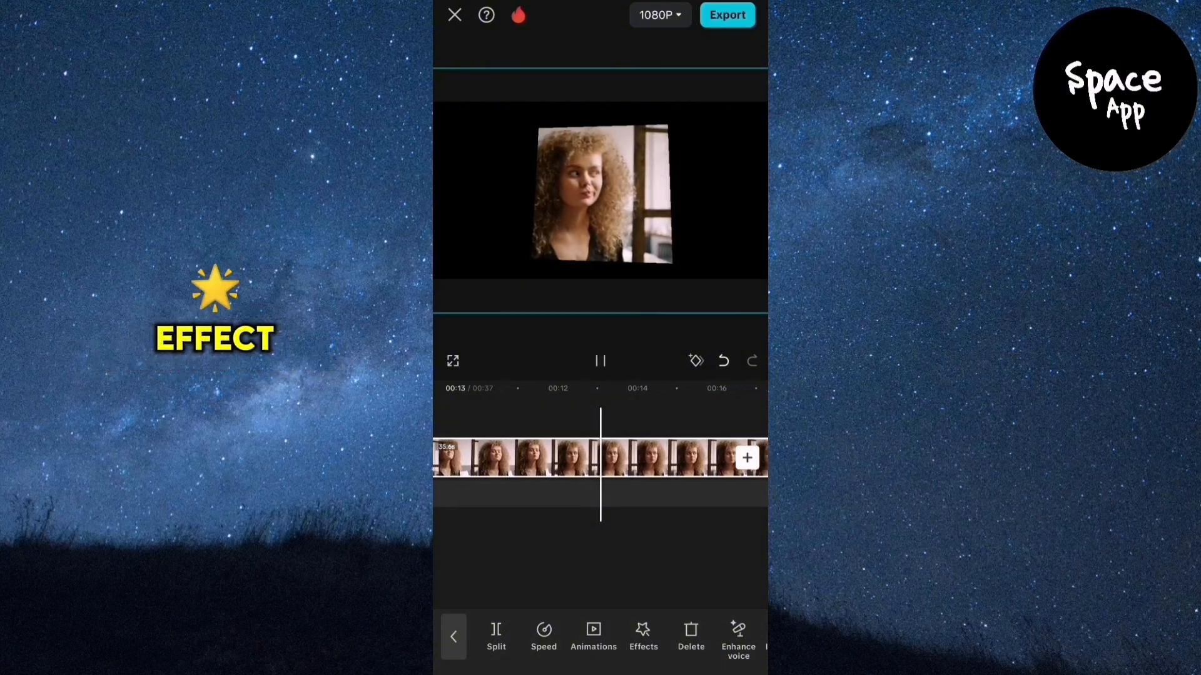